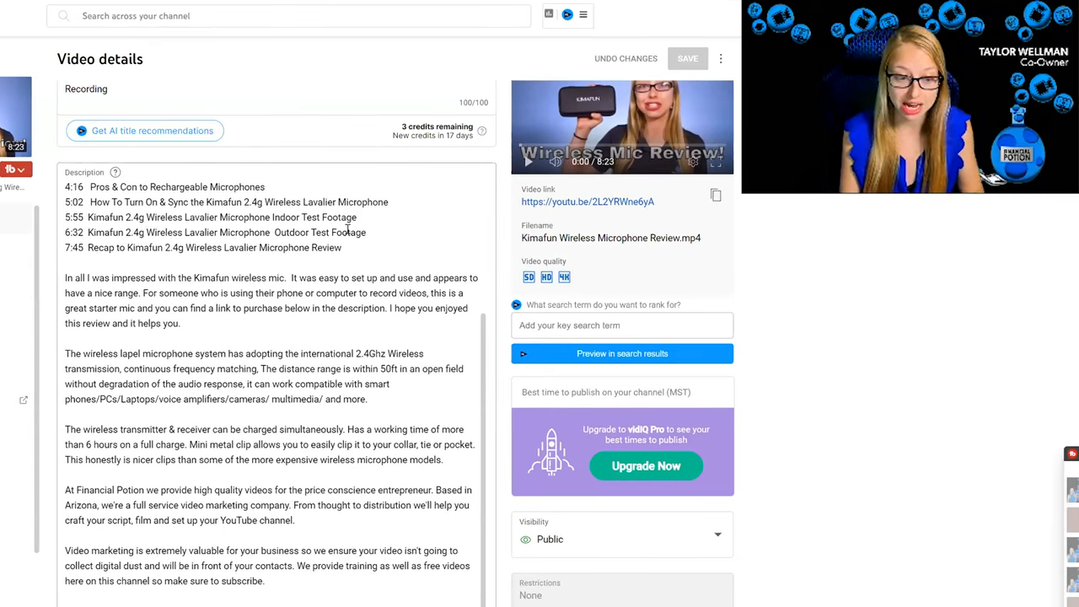
Step: Scroll down the Video details page to the Thumbnail section's Create Thumbnail buttons
scroll(down, 3)
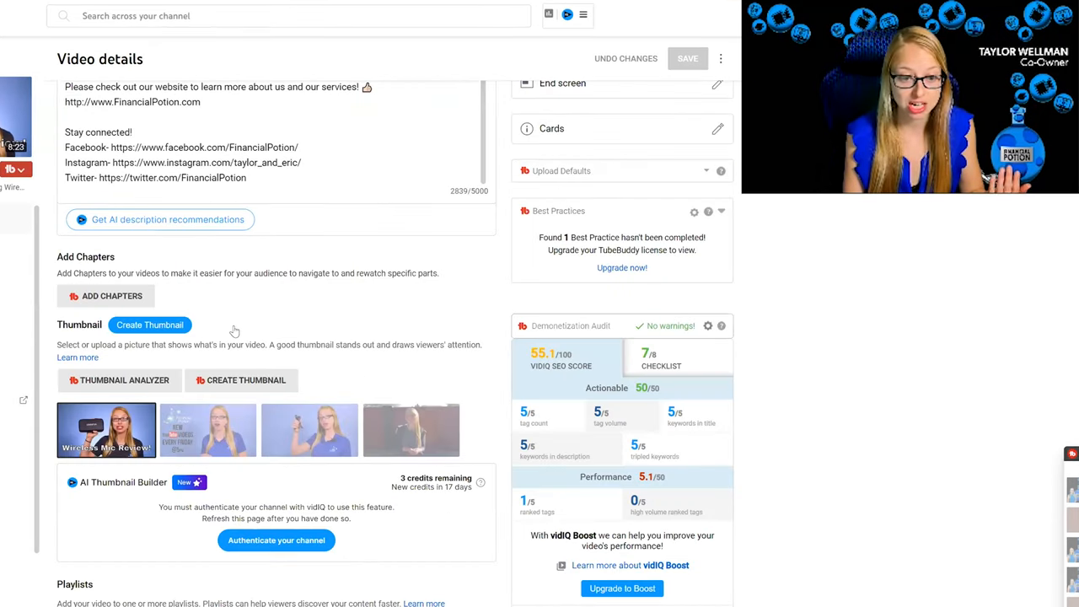
scroll(down, 3)
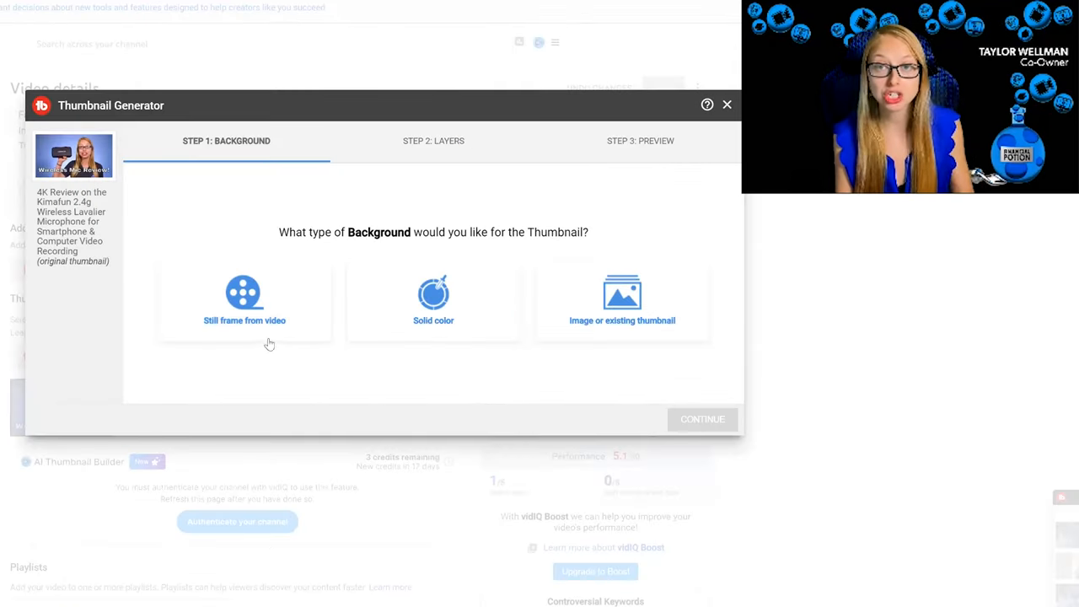
Step: Choose 'Still frame from video' as the new thumbnail's background
click(244, 299)
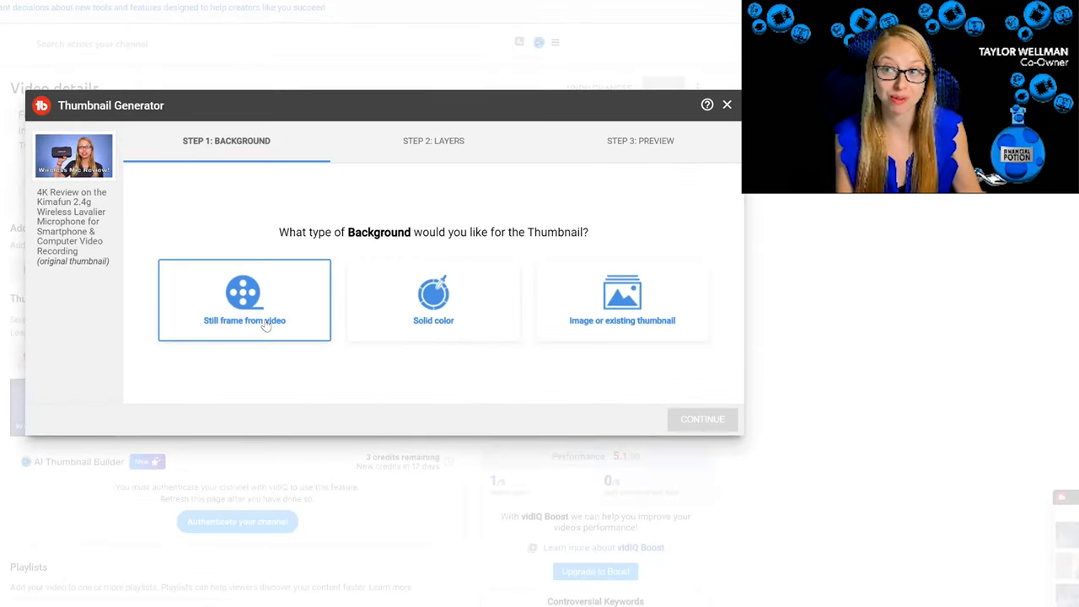
click(243, 300)
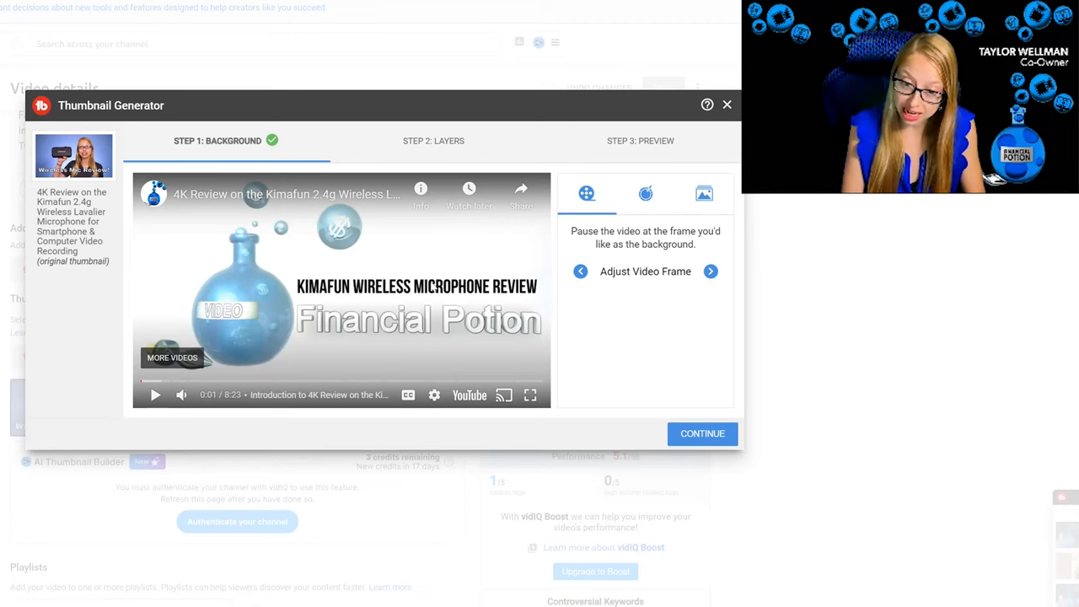
mouse_move(489, 184)
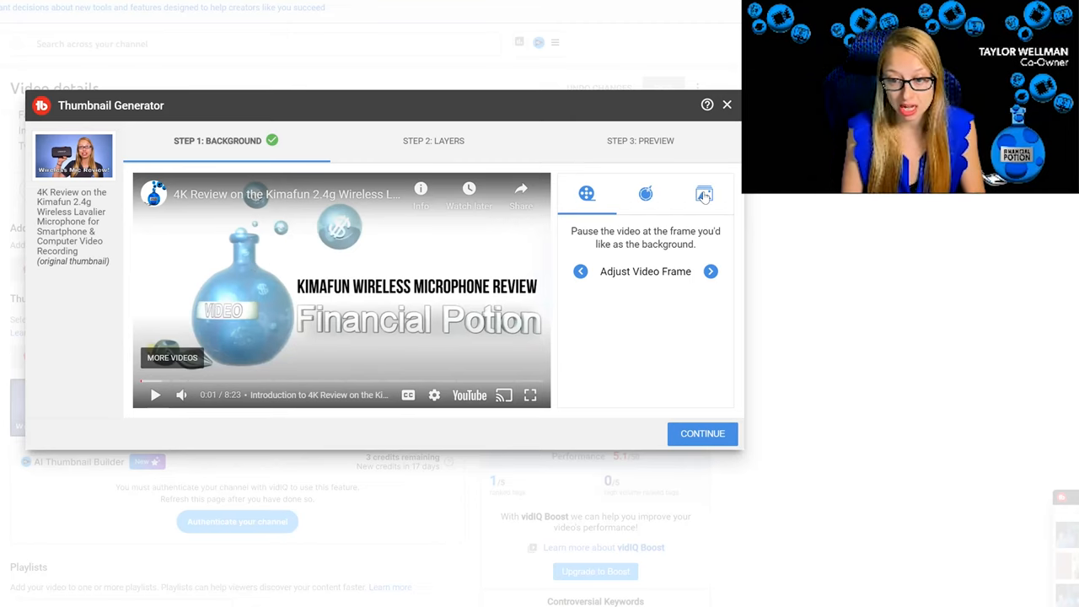
Step: Continue to Step 2: Layers and add the presenter cut-out as an image layer
click(702, 434)
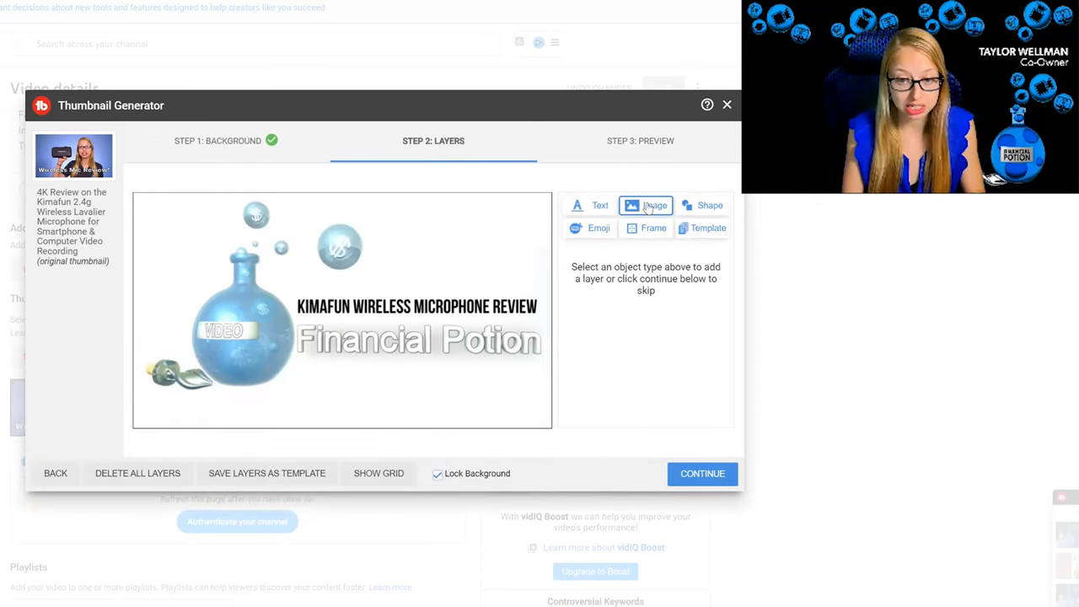
click(655, 205)
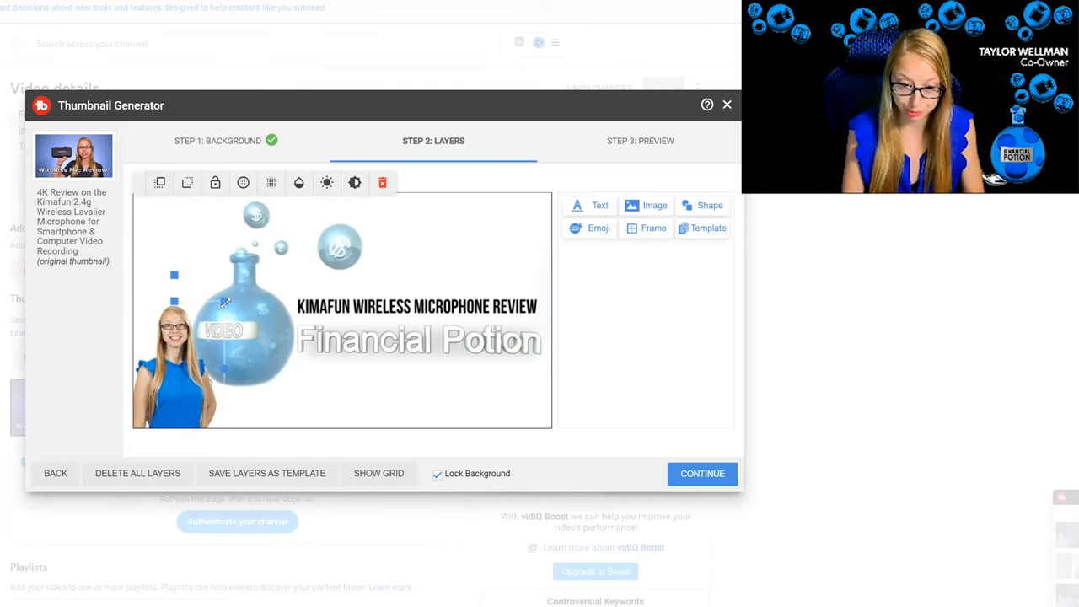
mouse_move(210, 275)
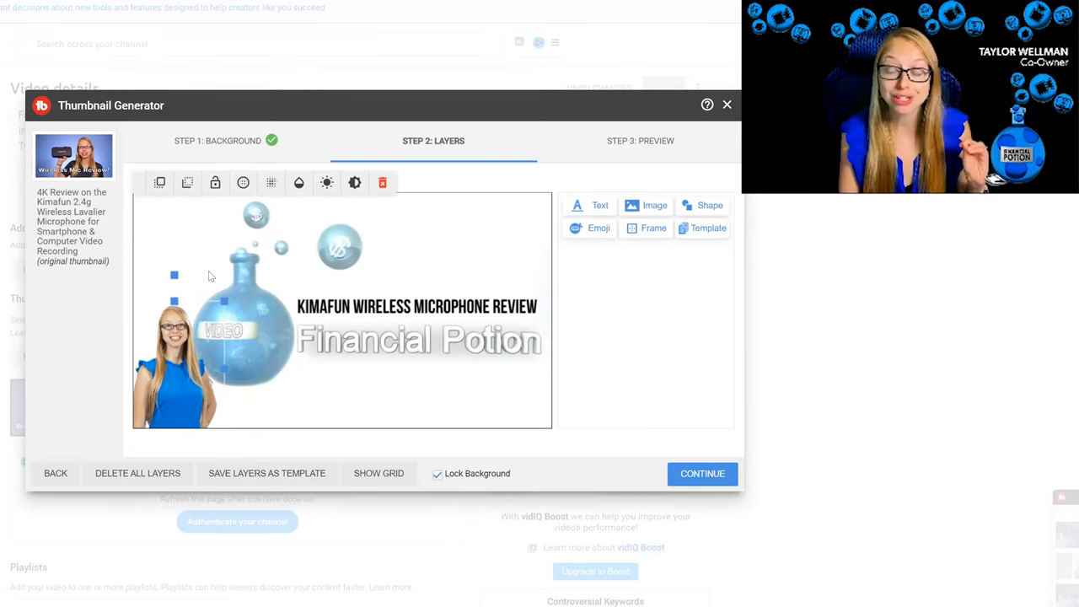
mouse_move(228, 280)
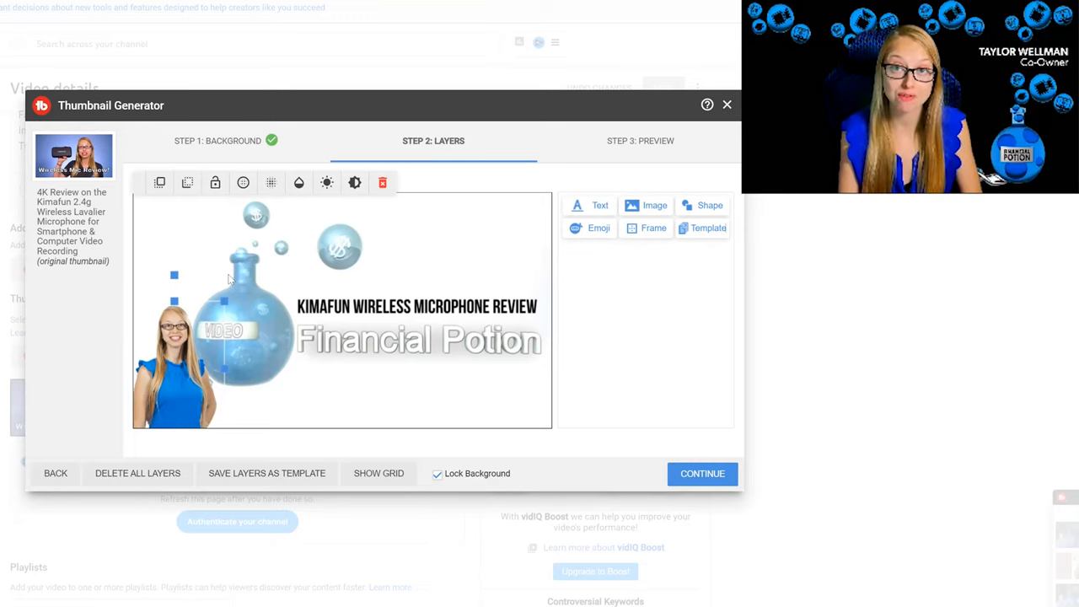
mouse_move(142, 295)
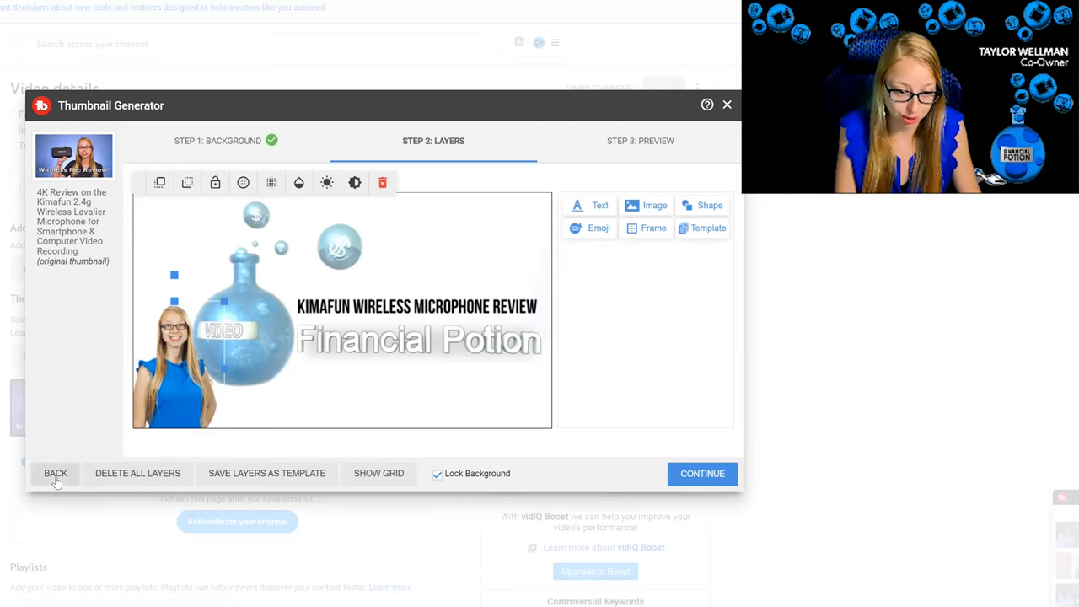
Step: Return to Step 1 and step the video back to the 1:15 product-holding frame
click(56, 473)
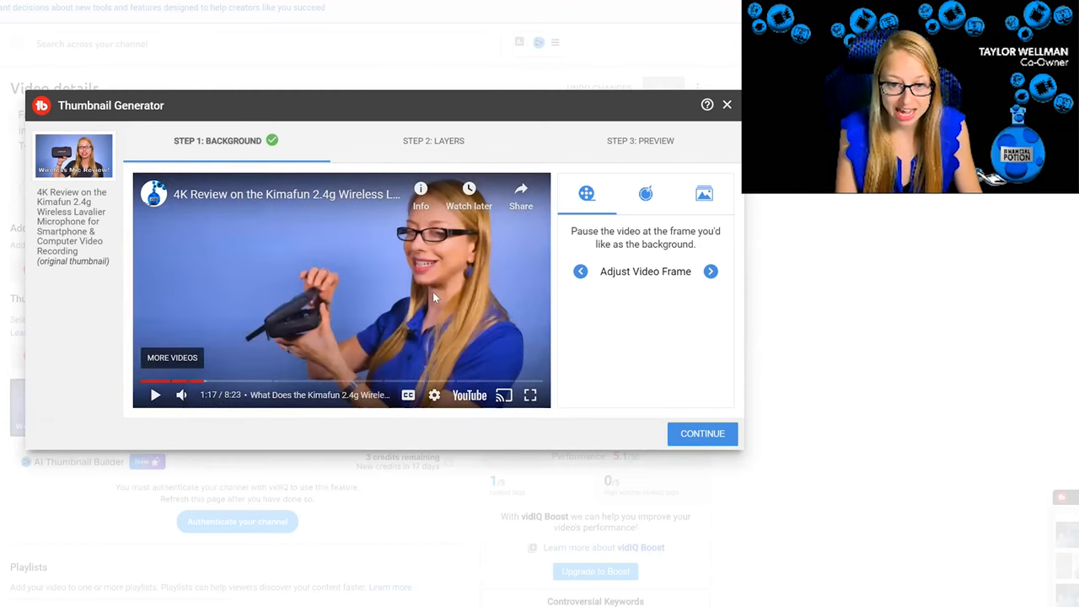
mouse_move(504, 271)
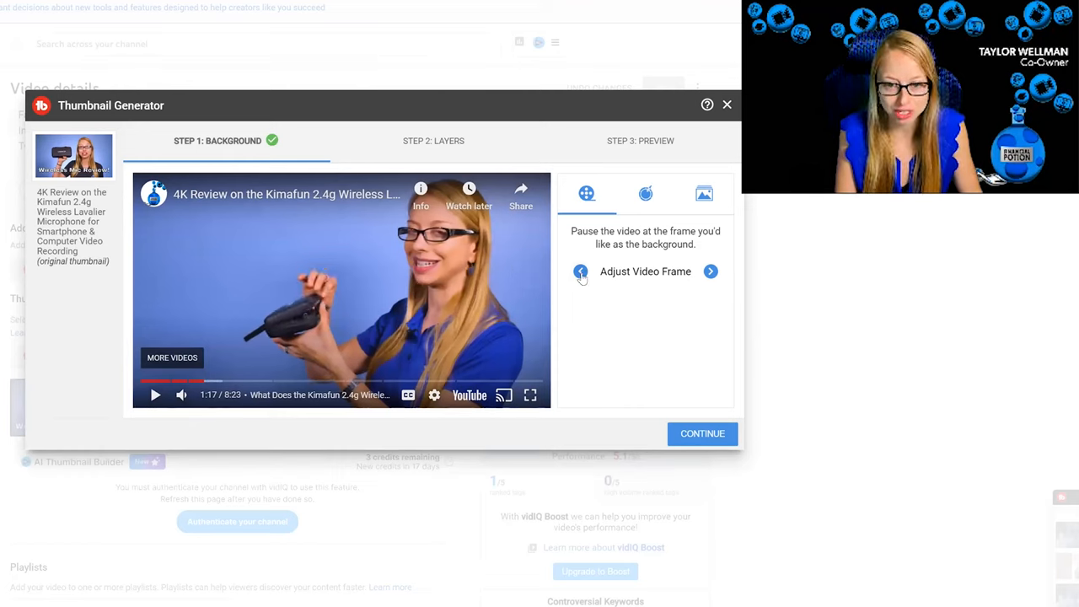
click(581, 270)
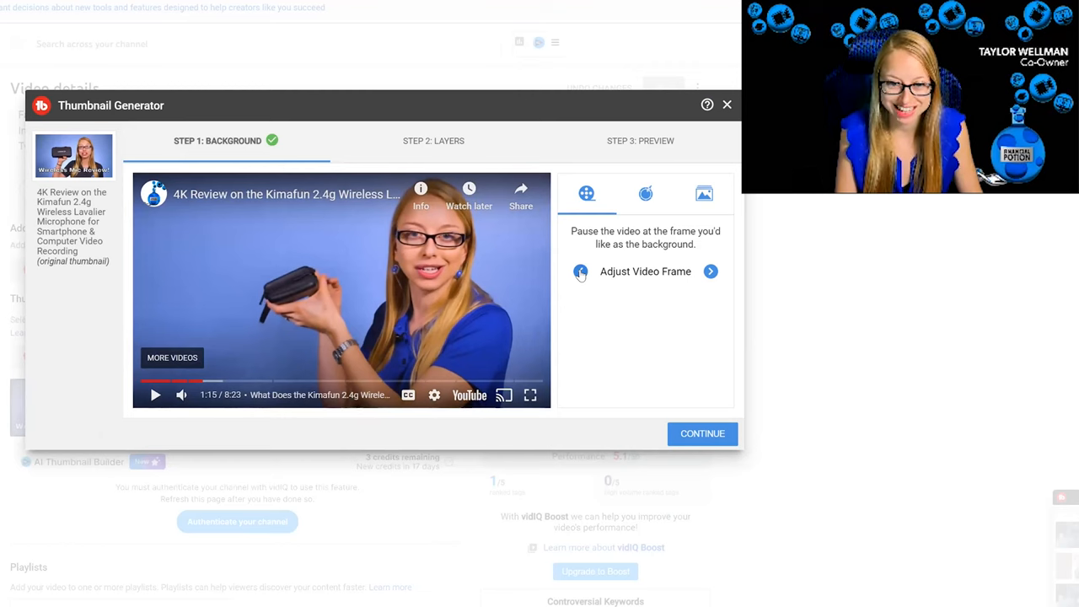
click(580, 272)
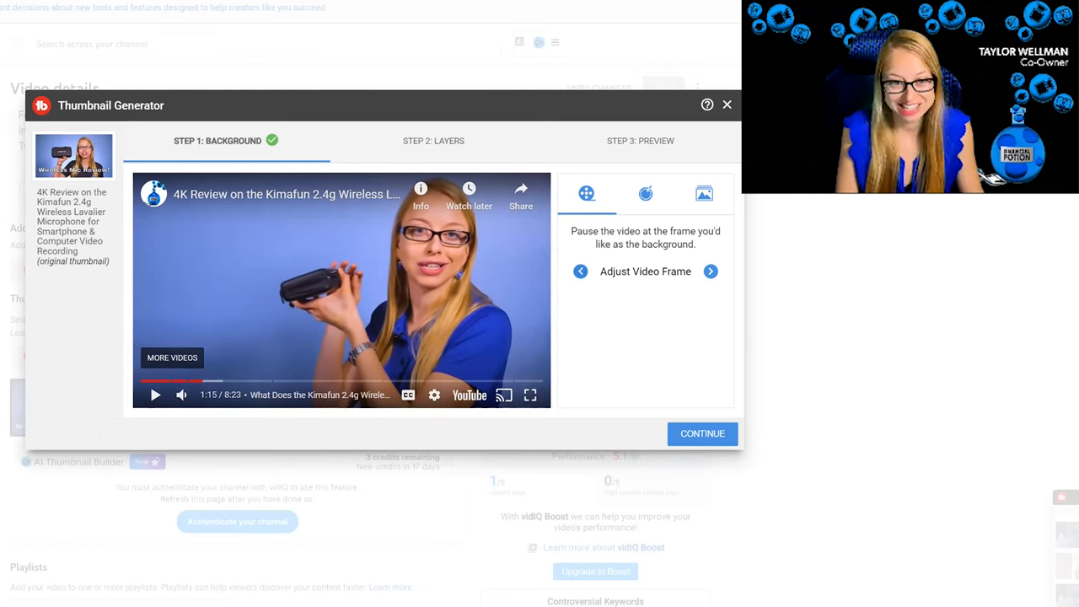
mouse_move(413, 381)
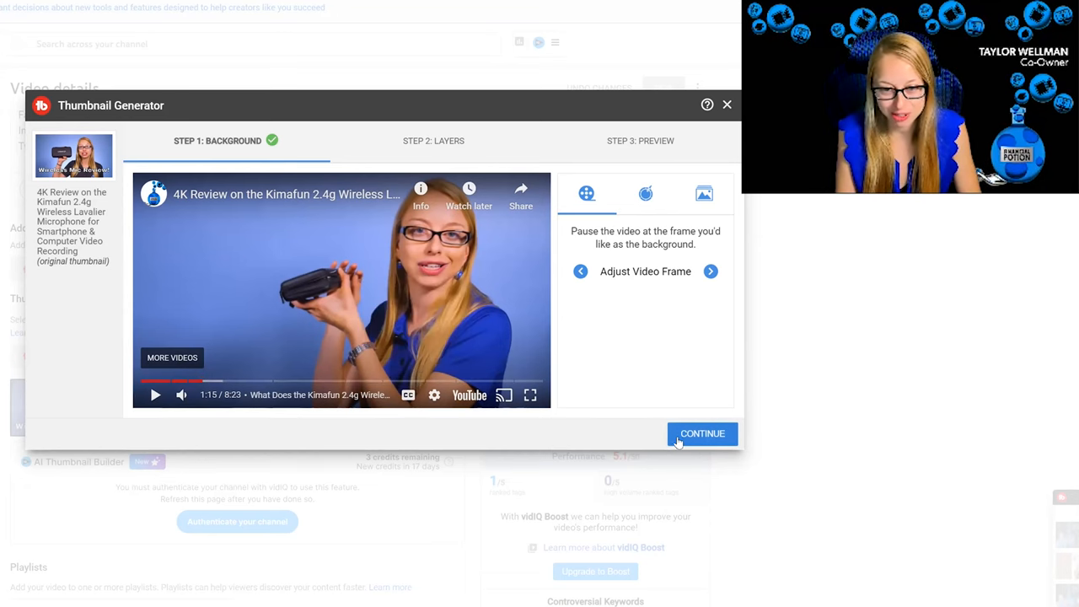
Step: Keep the product frame, delete the presenter image layer, and type 'EXCITING TEXT'
click(703, 433)
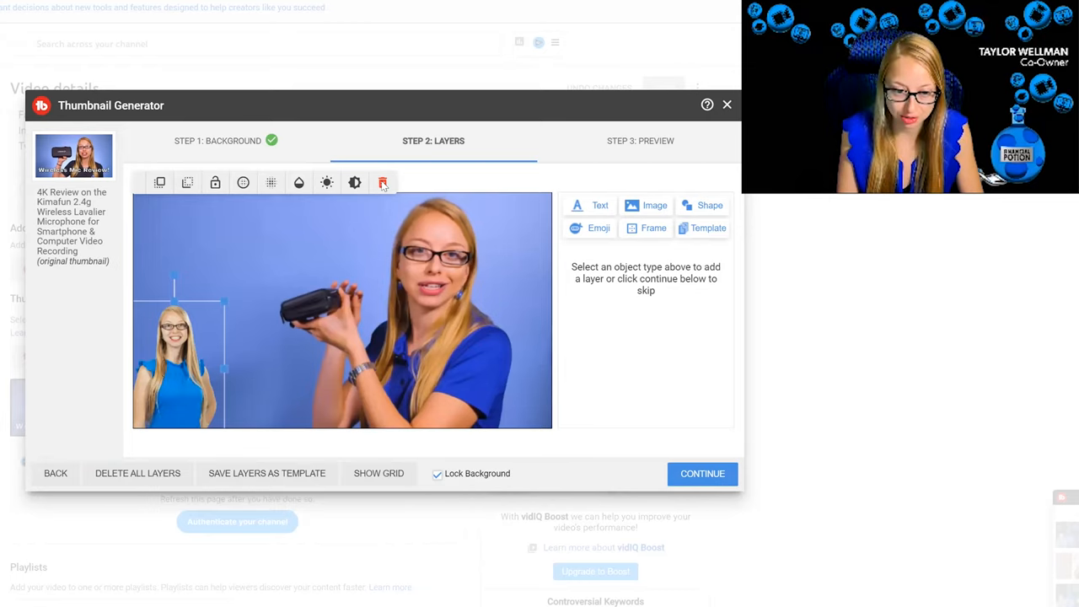
click(382, 182)
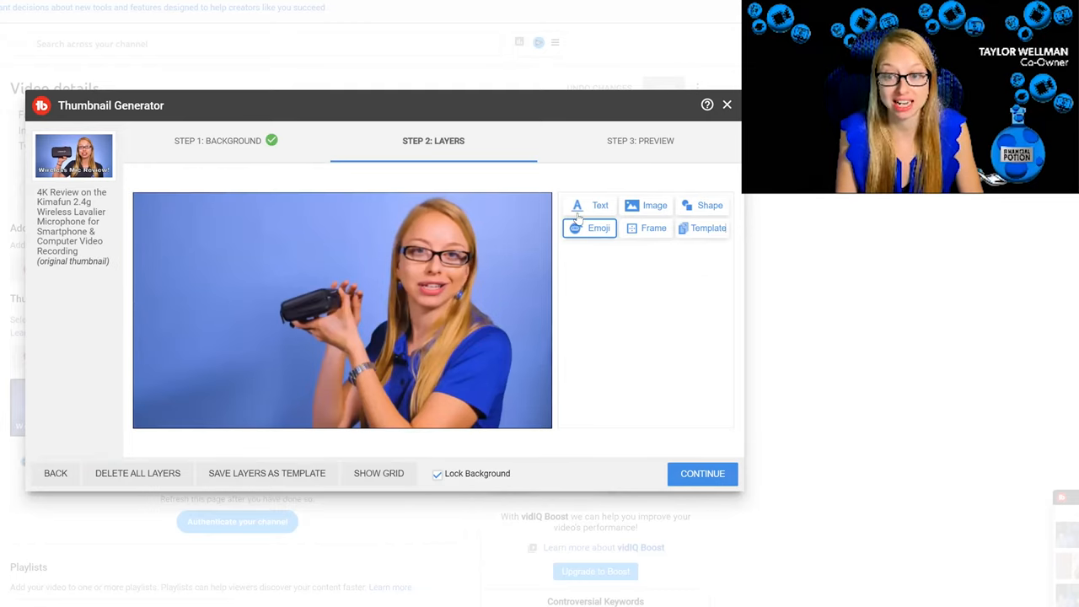
click(590, 205)
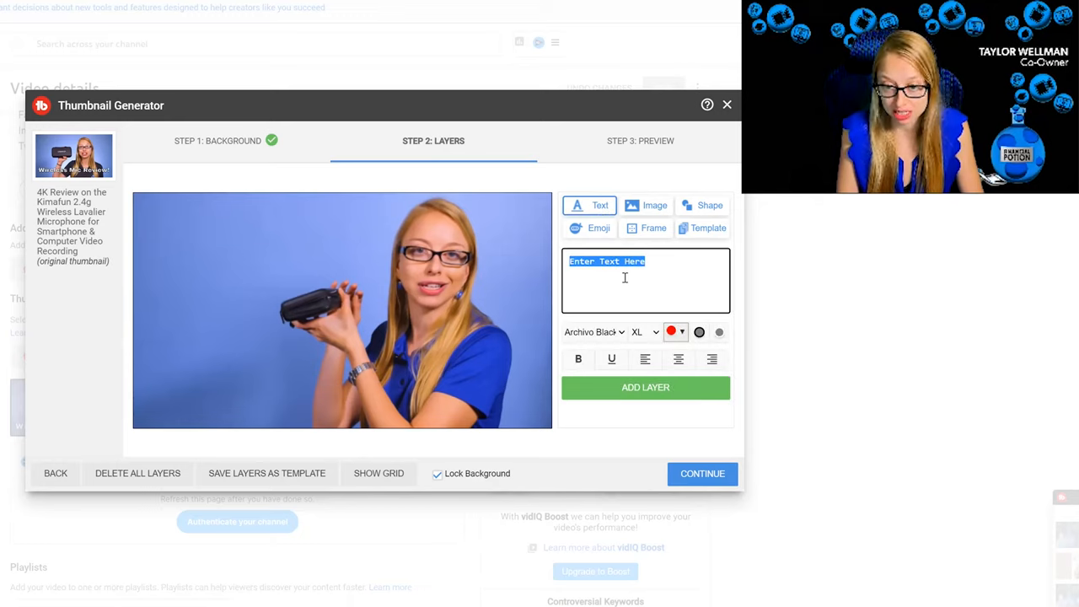
text(E)
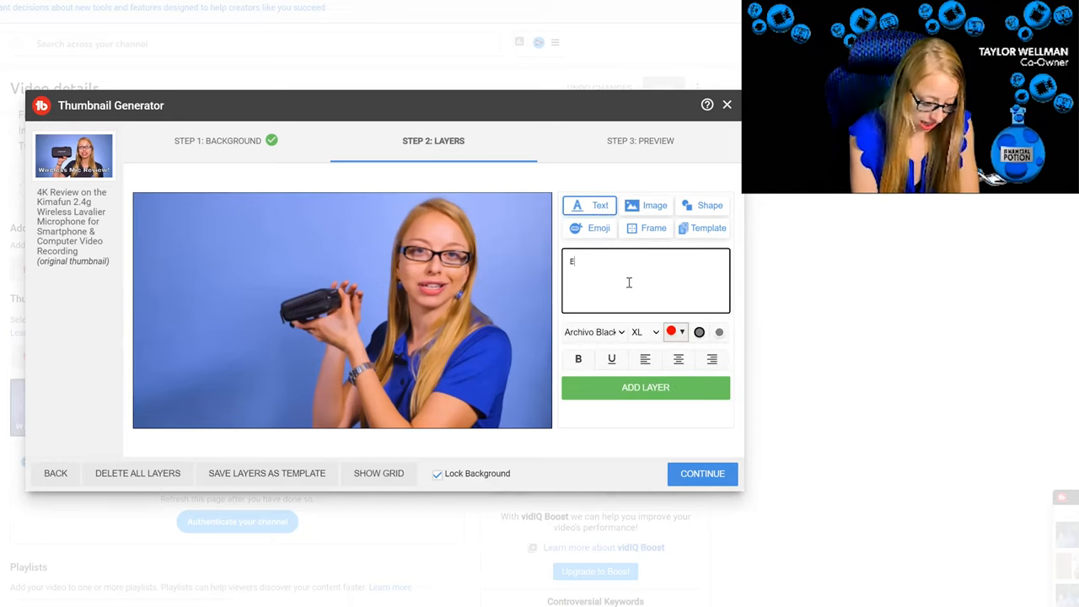
text(XCITING)
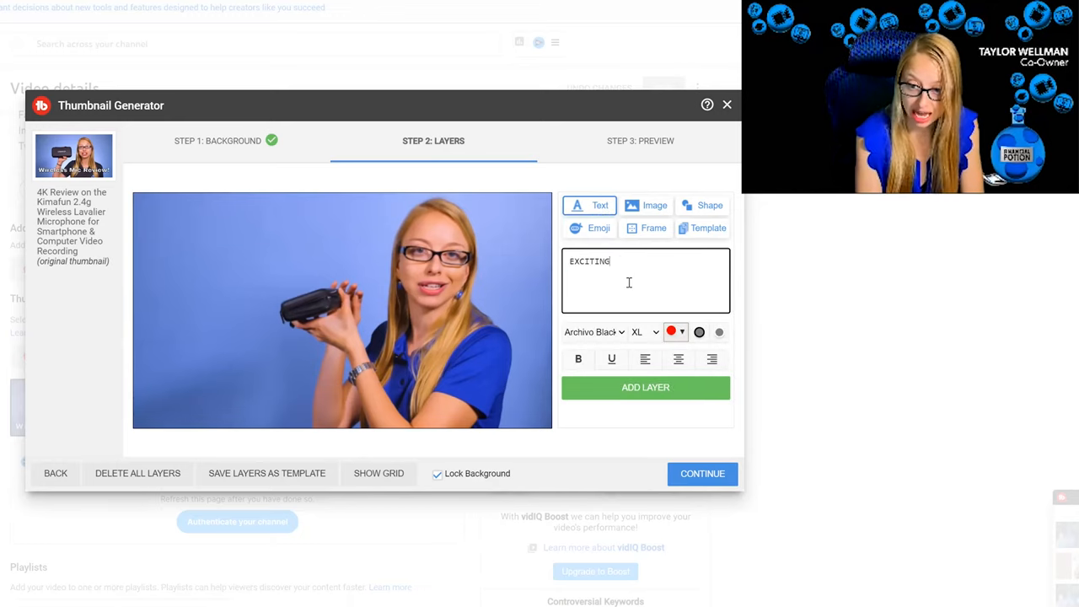
text(TEXT)
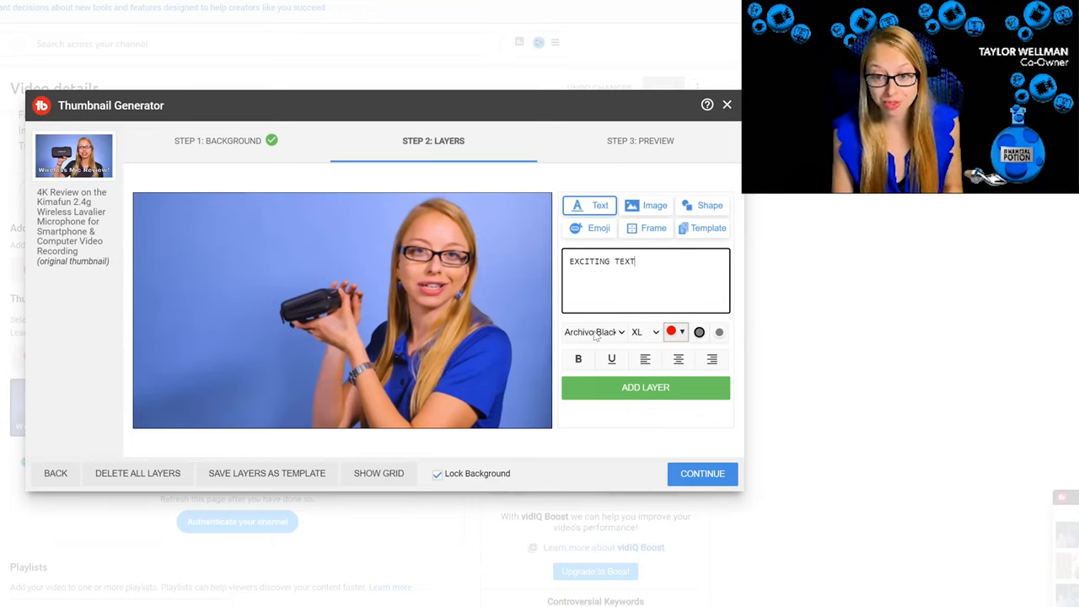
Step: Style the text layer in Anton font, size M, white colour
click(595, 331)
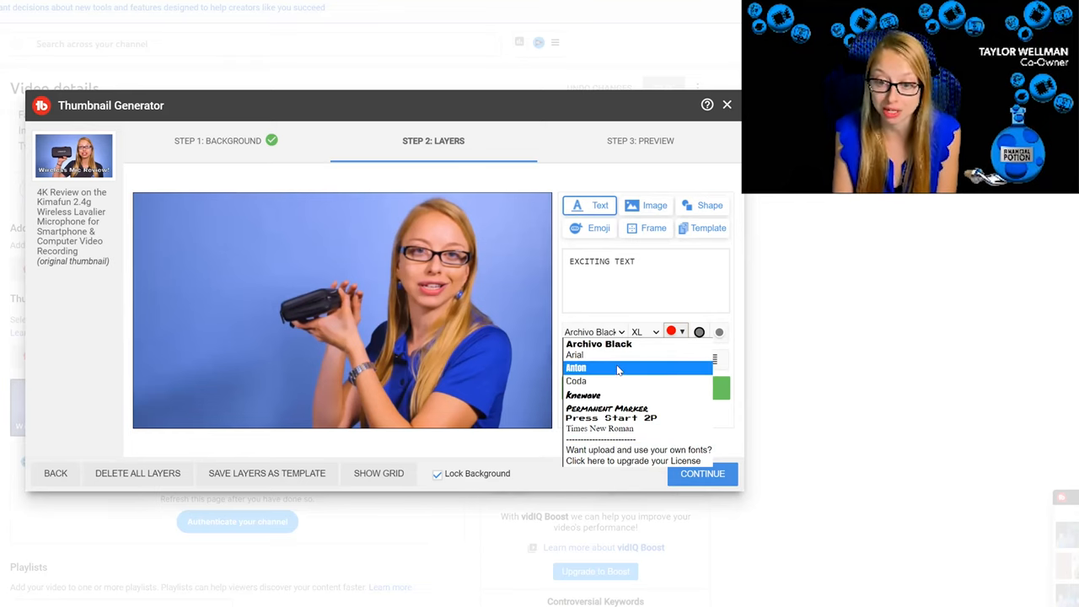
click(576, 367)
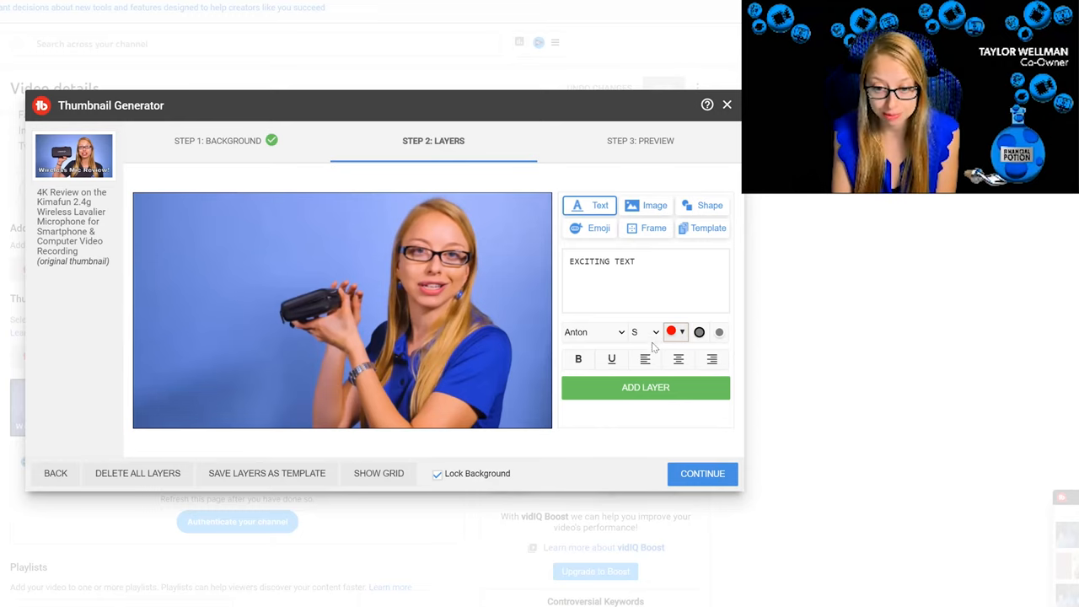
click(645, 330)
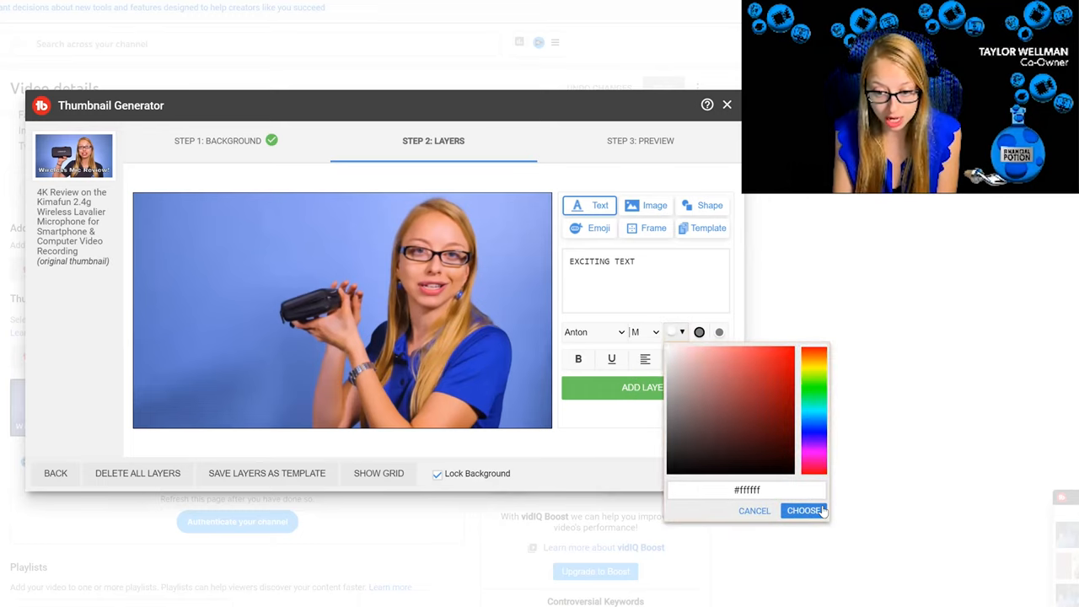
click(803, 510)
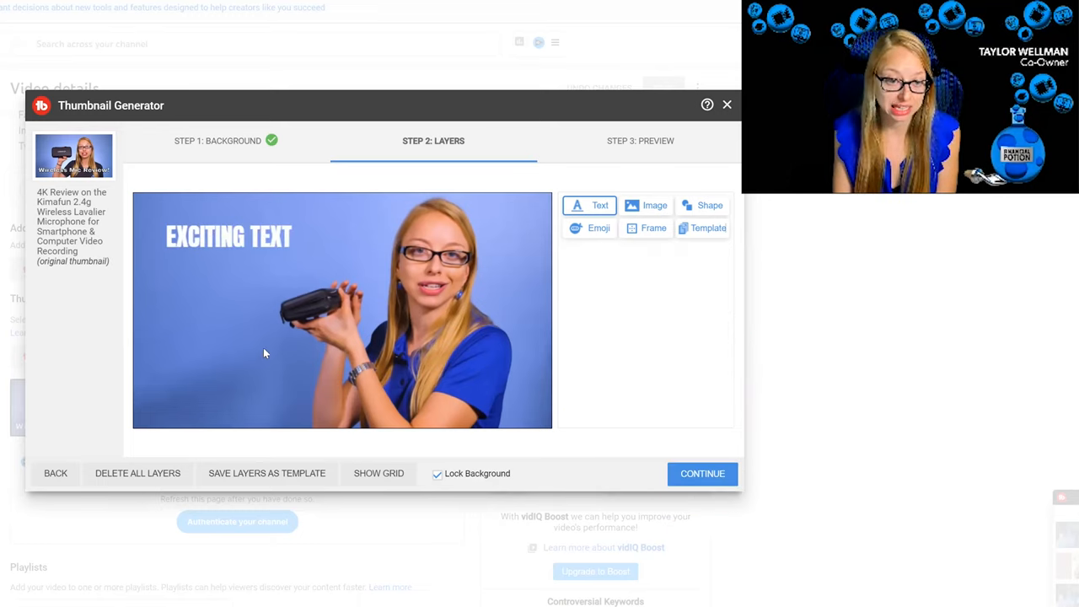
mouse_move(276, 279)
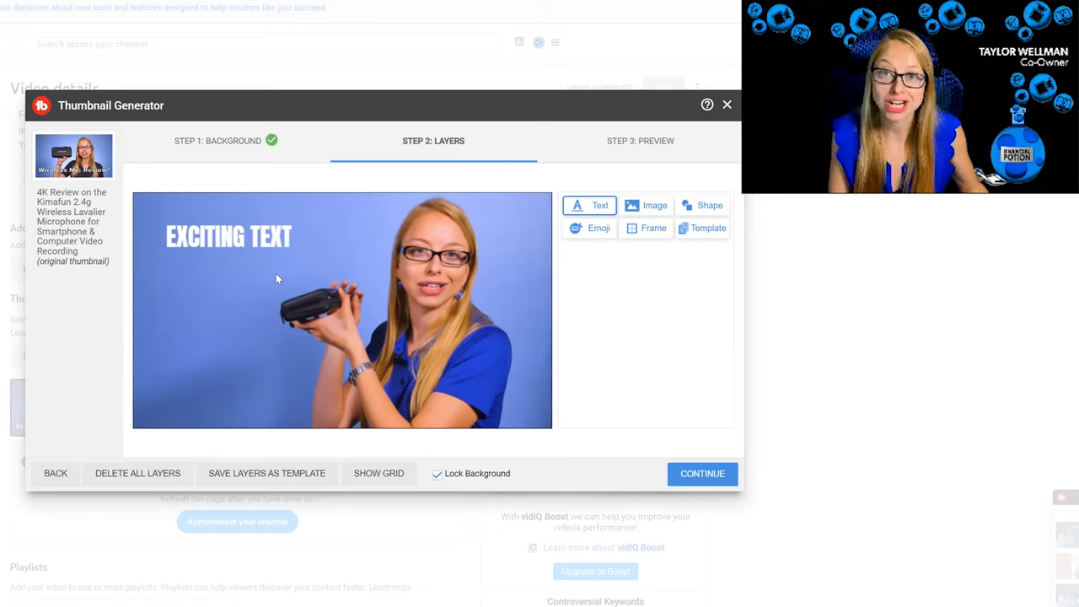
Step: Rotate and resize the EXCITING TEXT layer and give it a blue stroke
click(228, 237)
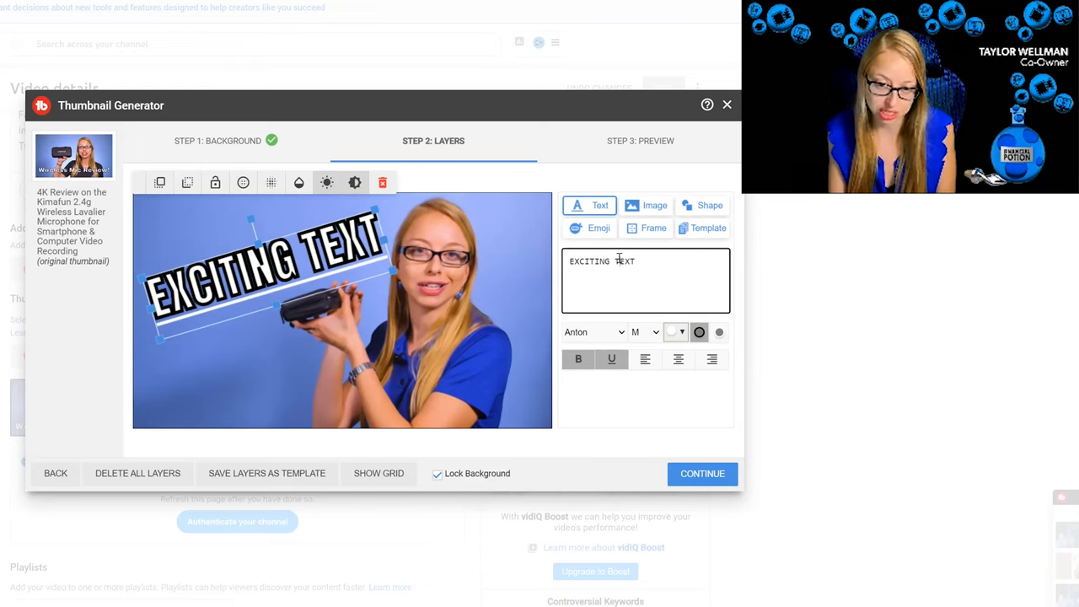
click(677, 331)
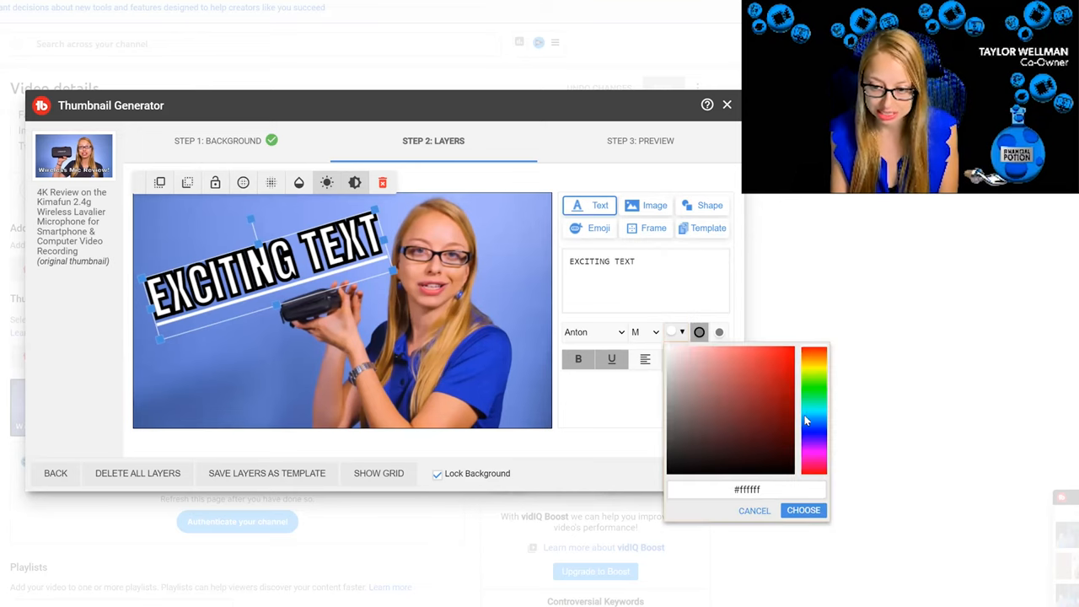
click(803, 510)
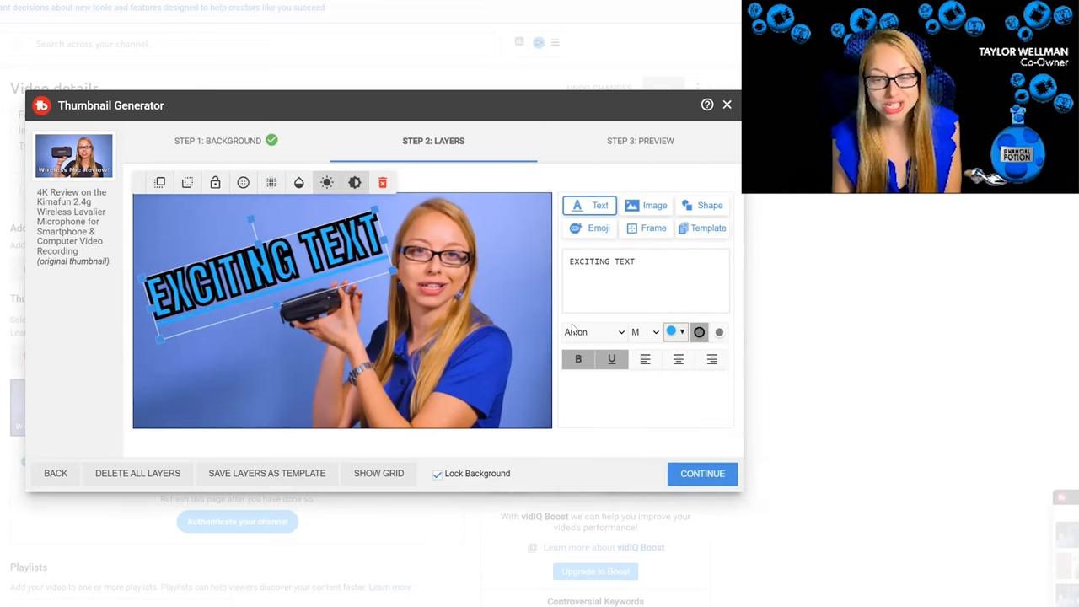
click(702, 473)
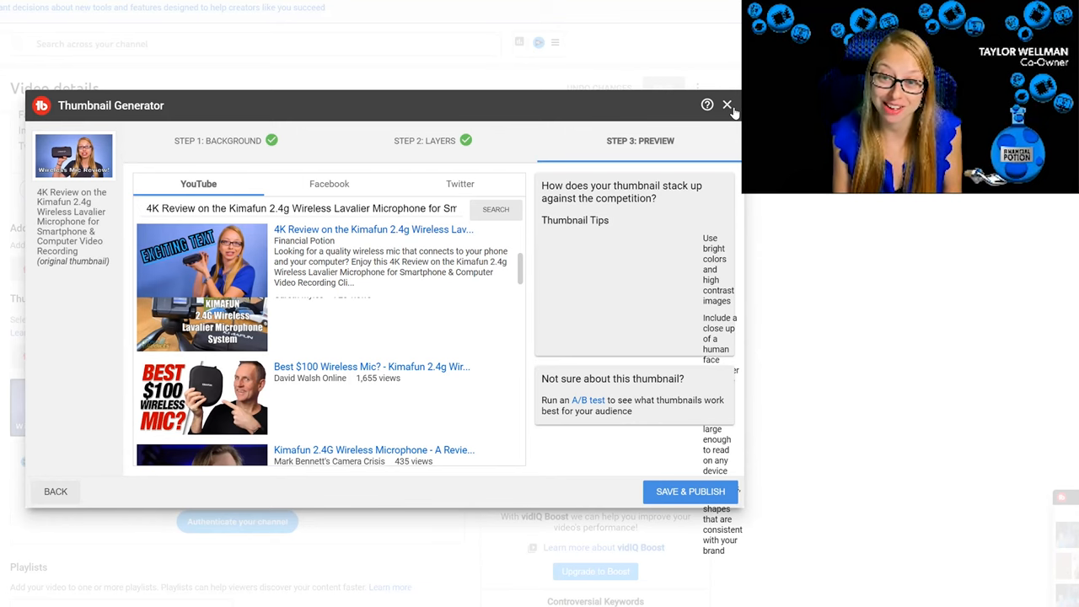
Step: Close the Thumbnail Generator after reviewing the YouTube search-results preview
click(728, 105)
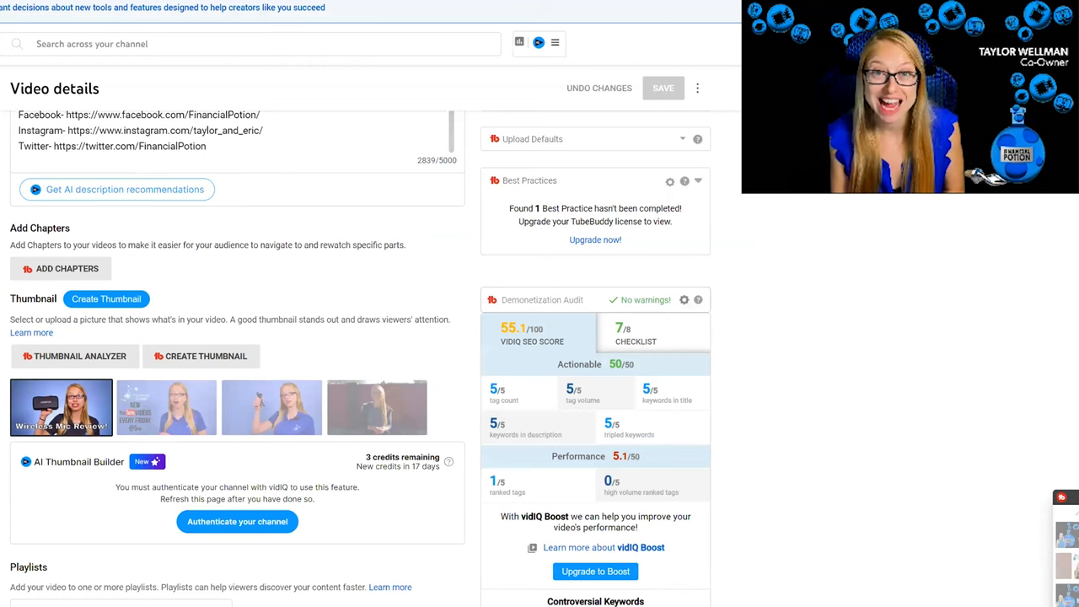